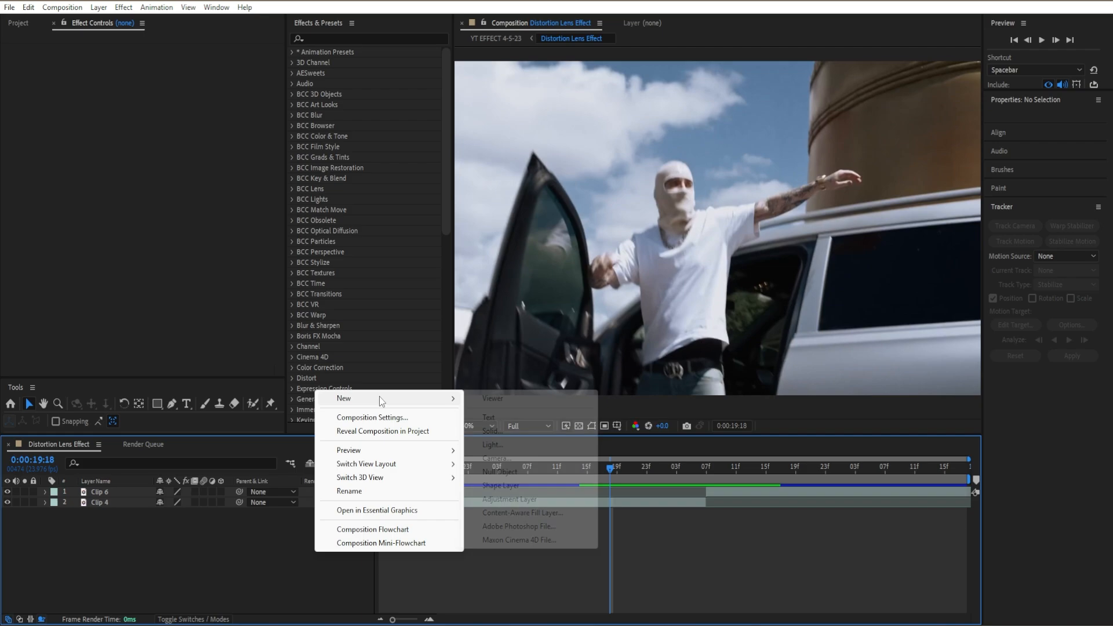
- Add a new adjustment layer above the two clips in the Distortion Lens Effect composition
left_click(510, 499)
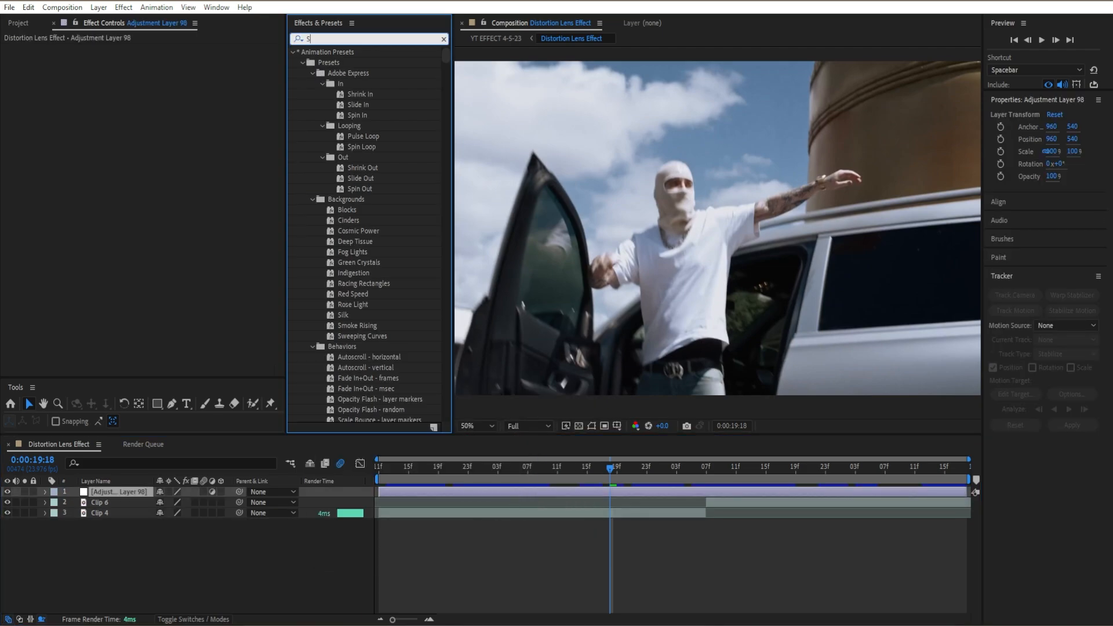
- Apply S_DistortChroma to the adjustment layer and collapse its settings
type("_dis")
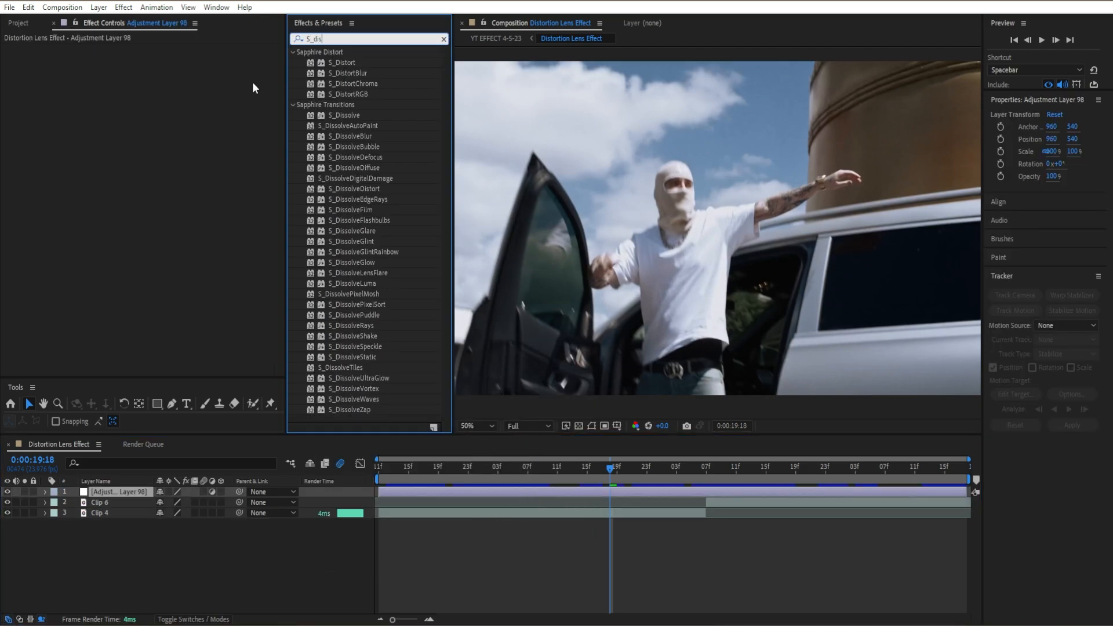
double_click(356, 83)
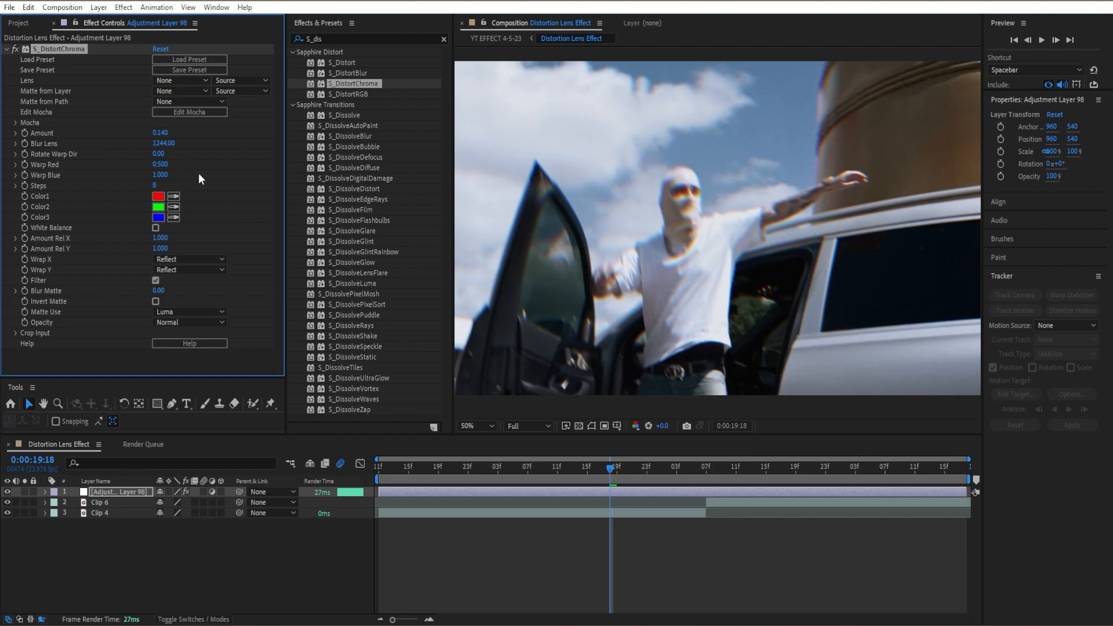
left_click(7, 49)
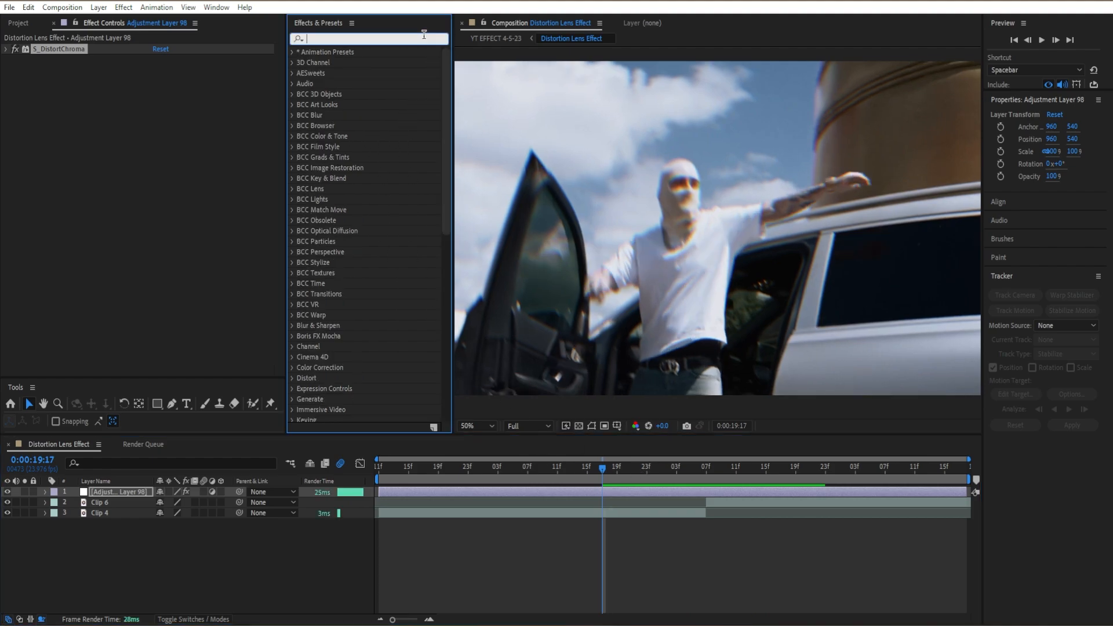
- Add S_Hotspots with Threshold 0.32, search for Exposure, then collapse S_Hotspots
type("S_ho")
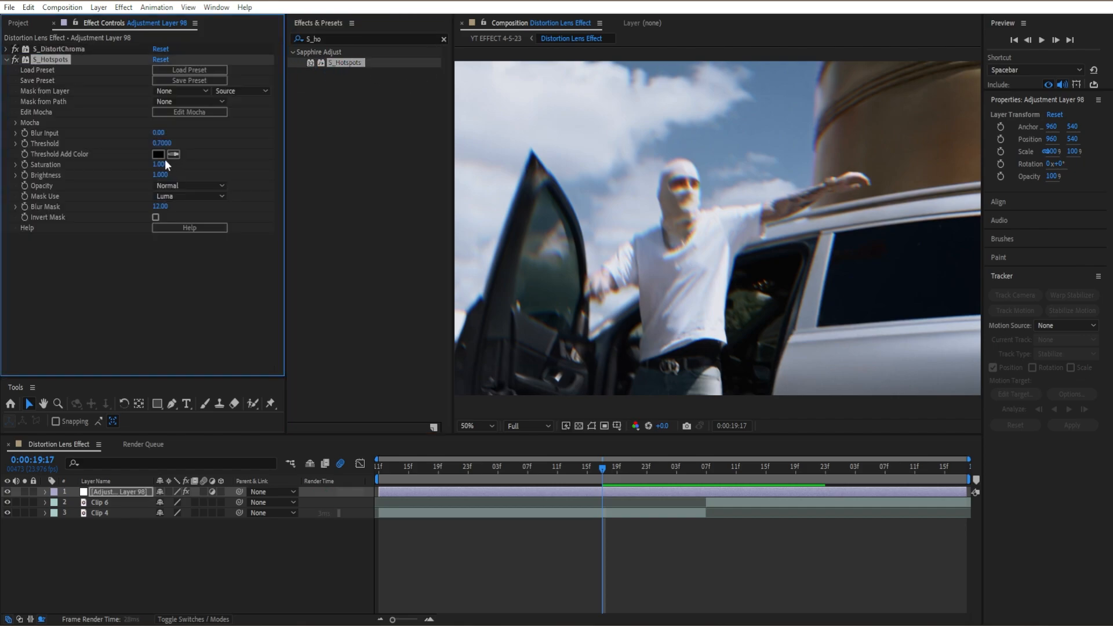
left_click(445, 39)
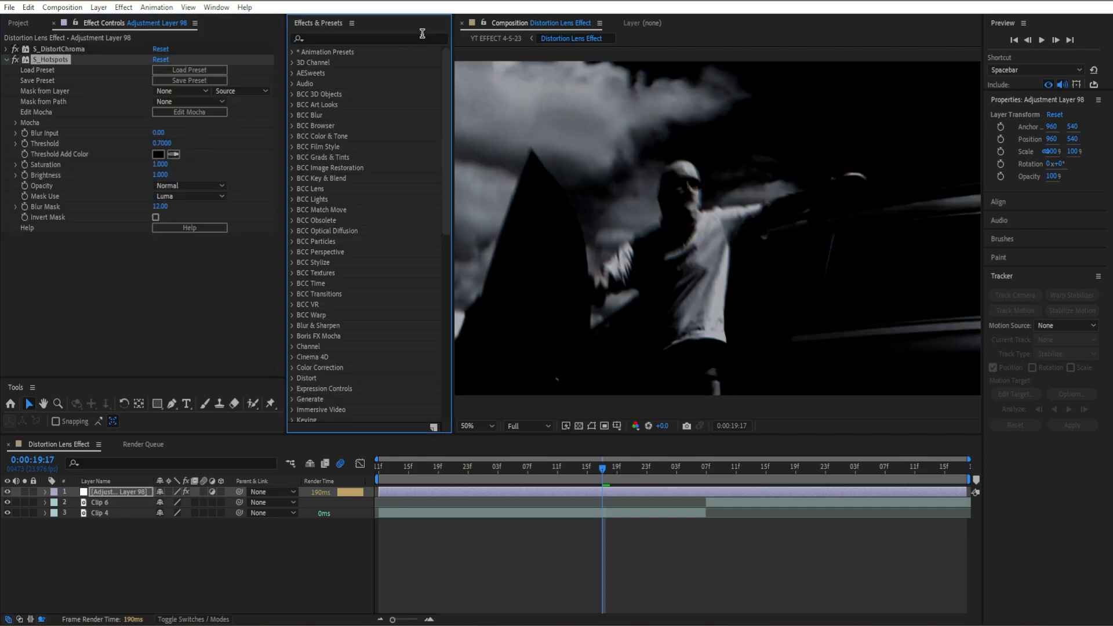
type("expos")
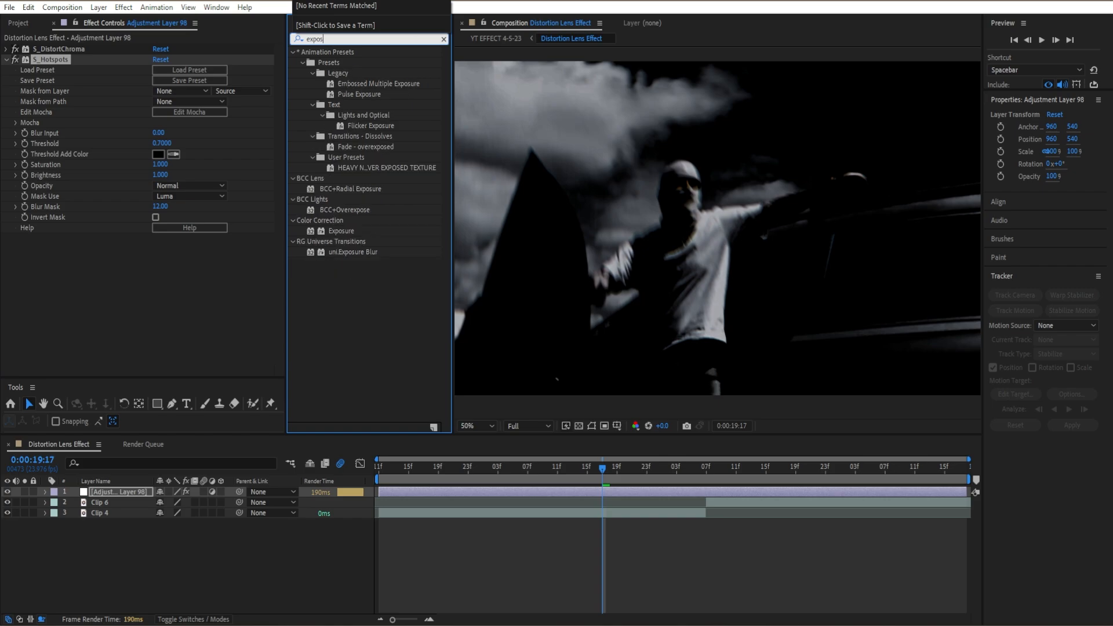
left_click(444, 40)
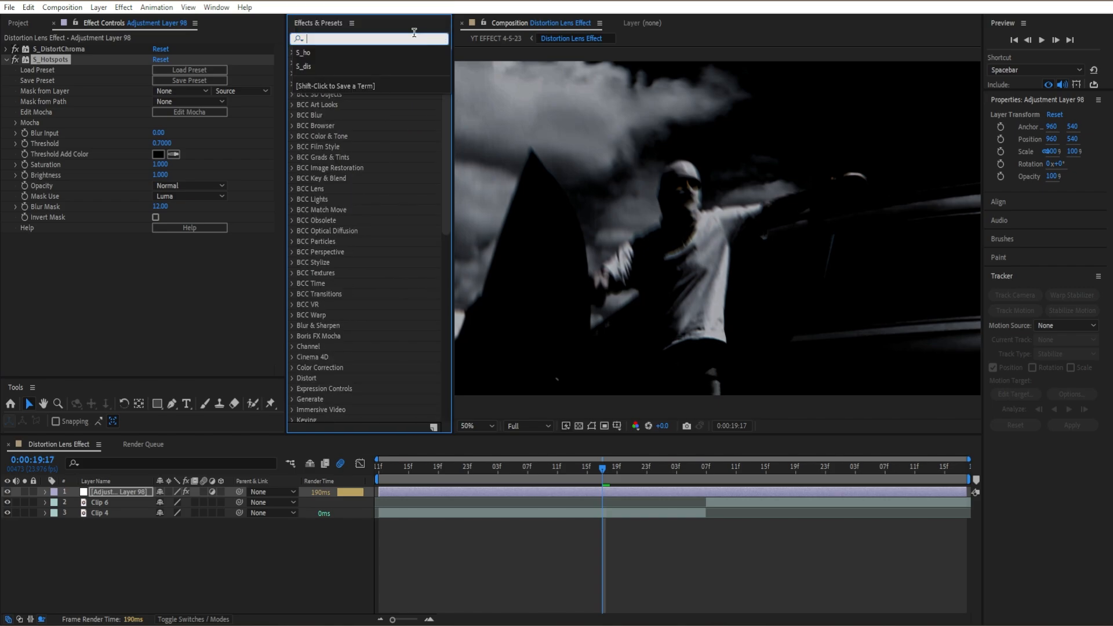
left_click(414, 31)
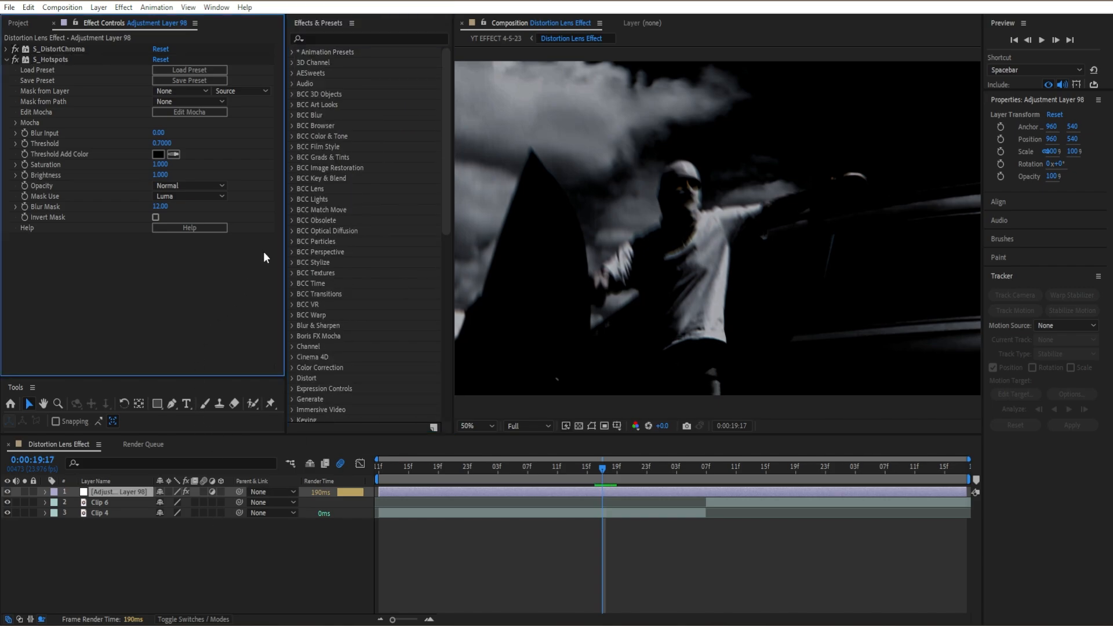
type("expos")
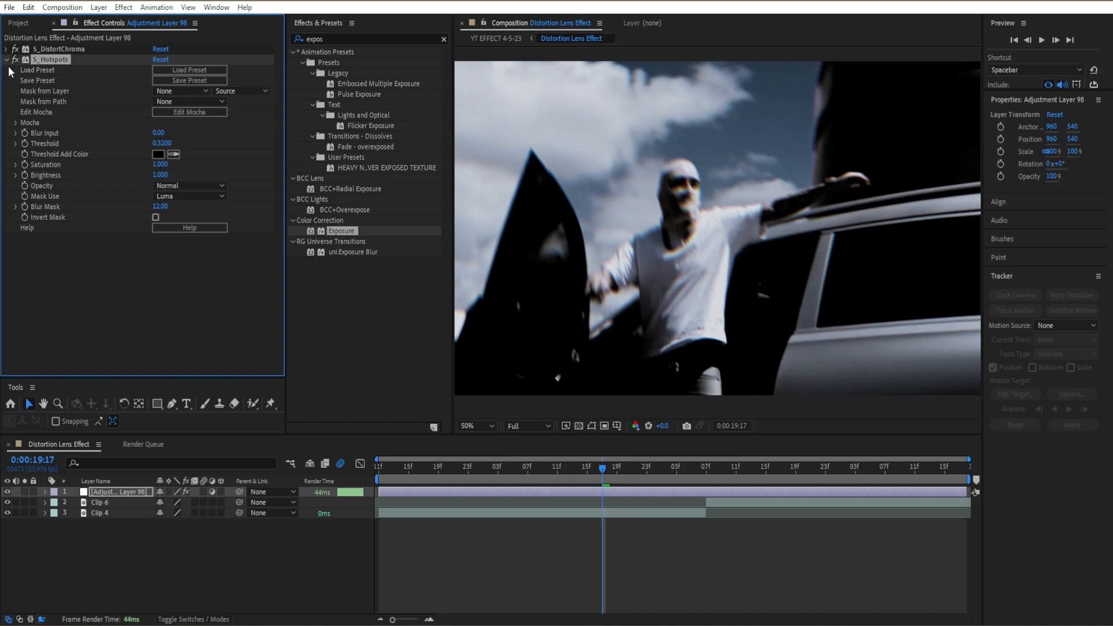
left_click(441, 38)
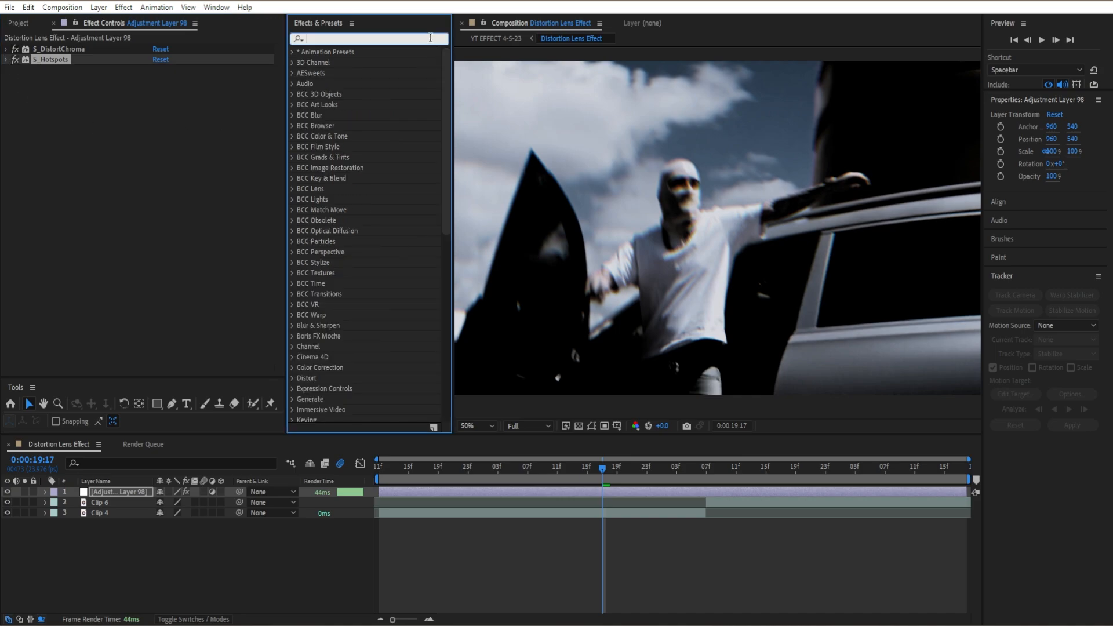
- Apply the Noise effect from Noise & Grain to add grain to the footage
type("Noise")
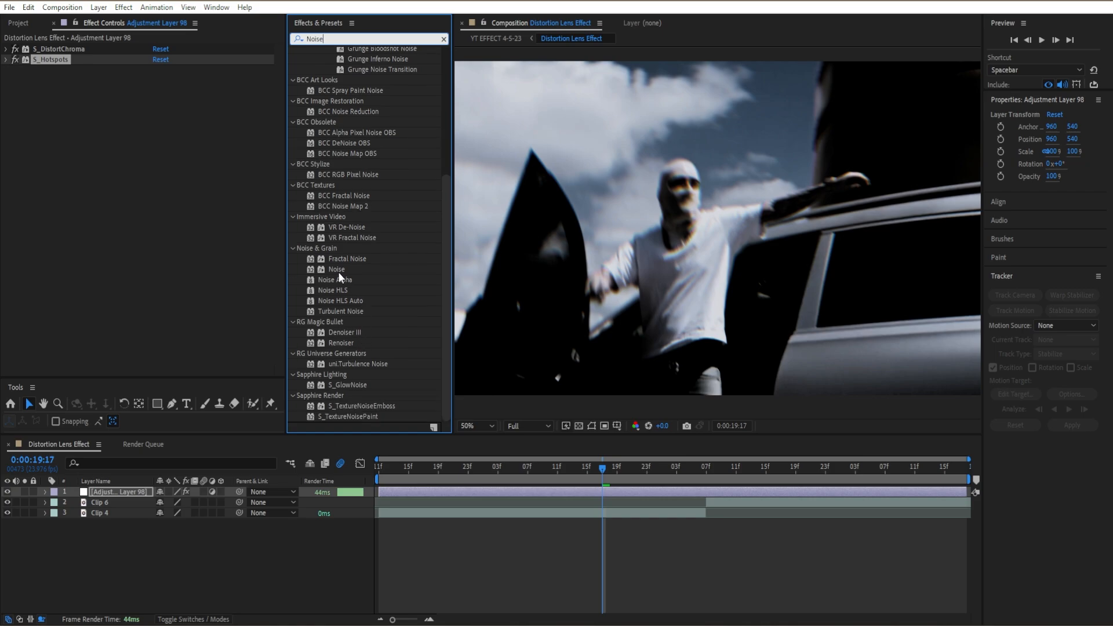
double_click(336, 269)
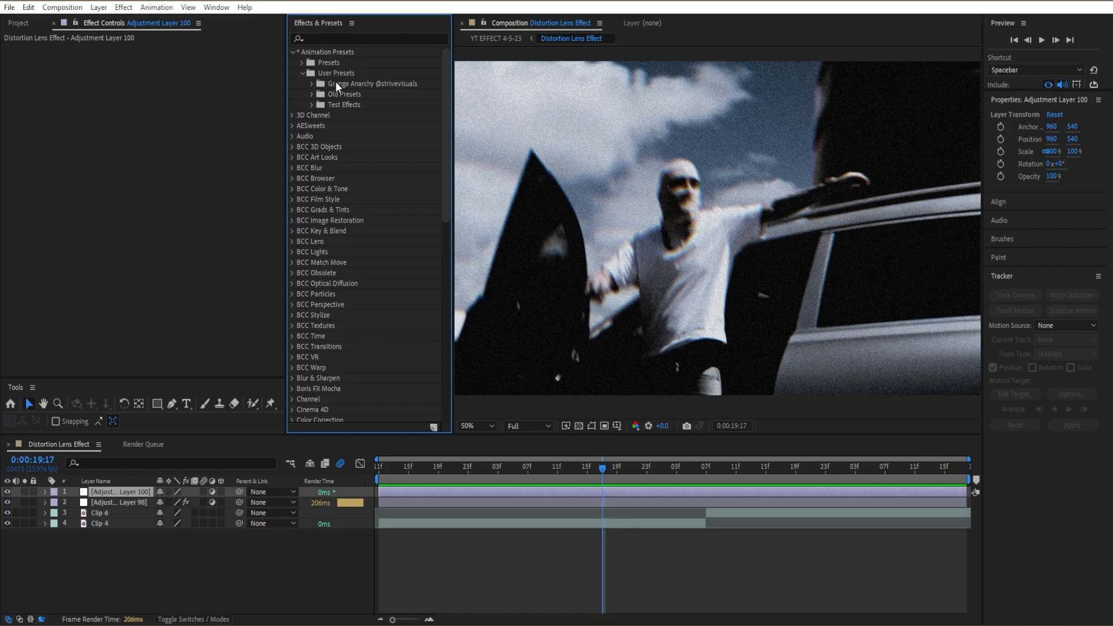
mouse_move(339, 87)
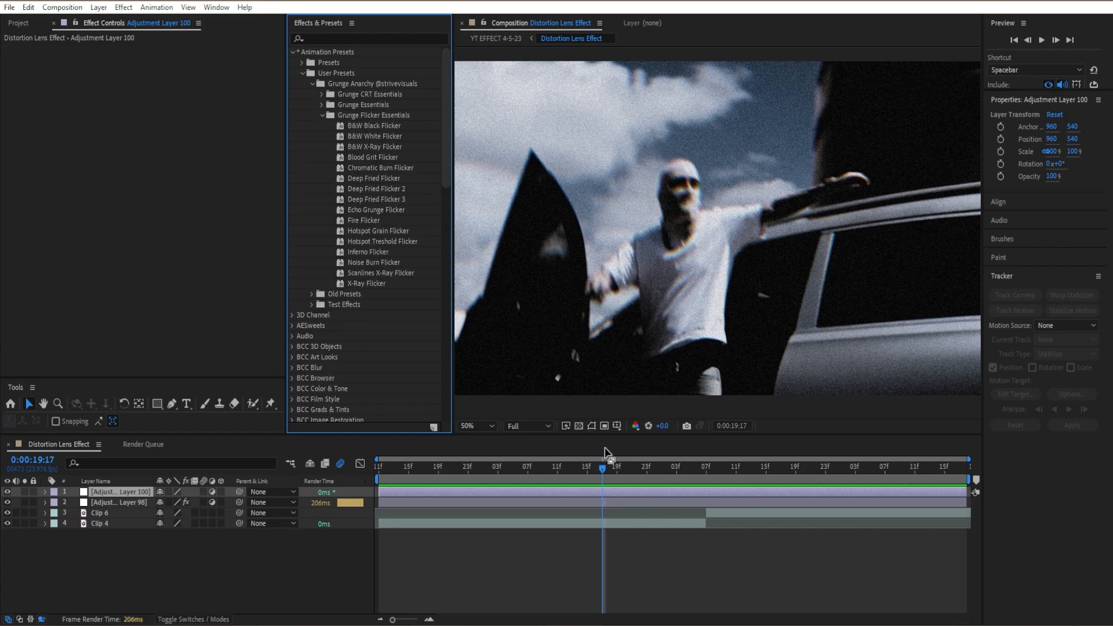
- Move the current time indicator back to the start of the composition
left_click(378, 468)
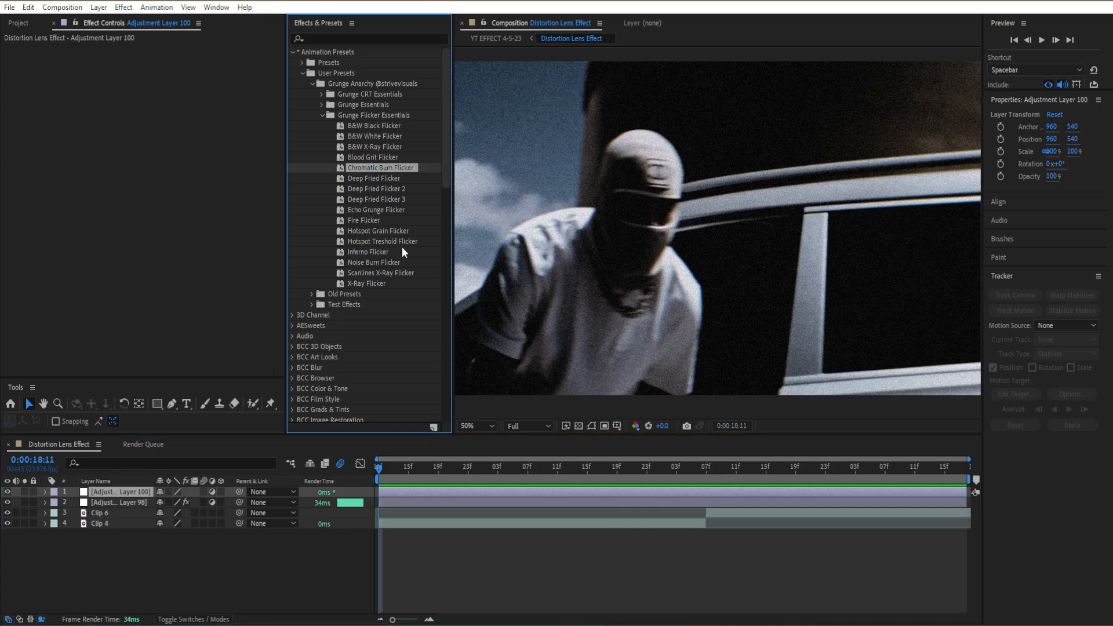
- Apply Chromatic Burn Flicker to the top adjustment layer and check another frame
left_click(461, 466)
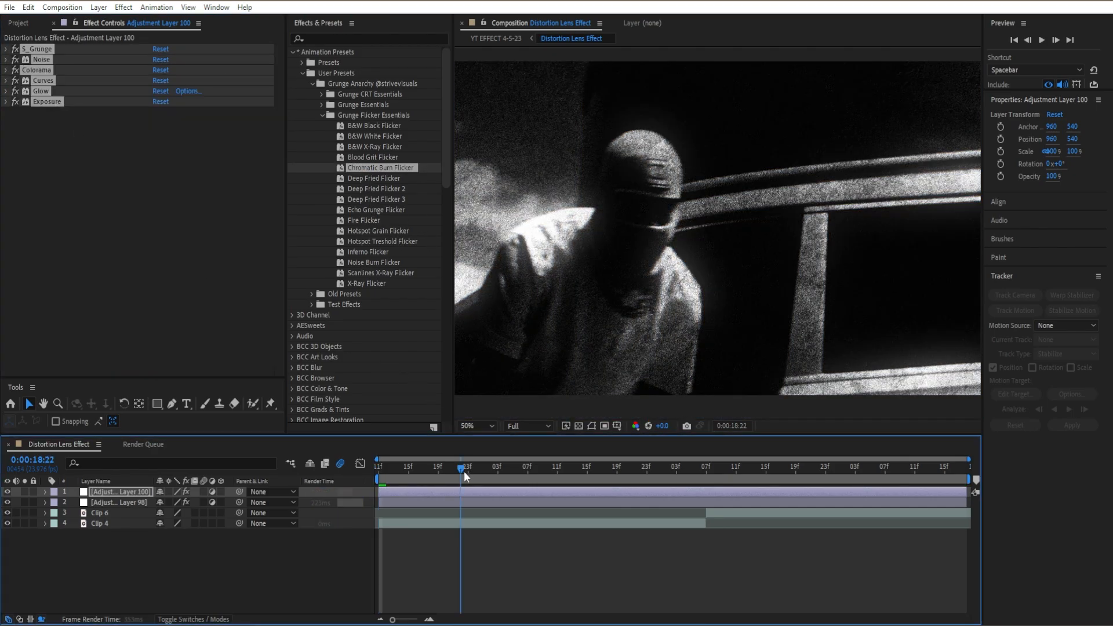
left_click(676, 467)
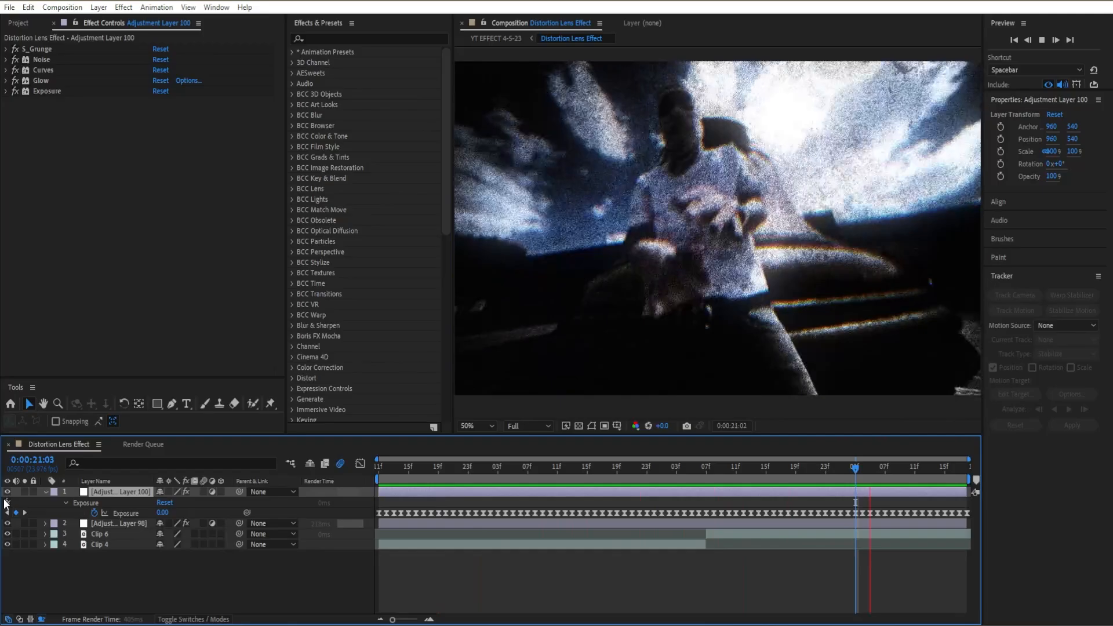
left_click(292, 51)
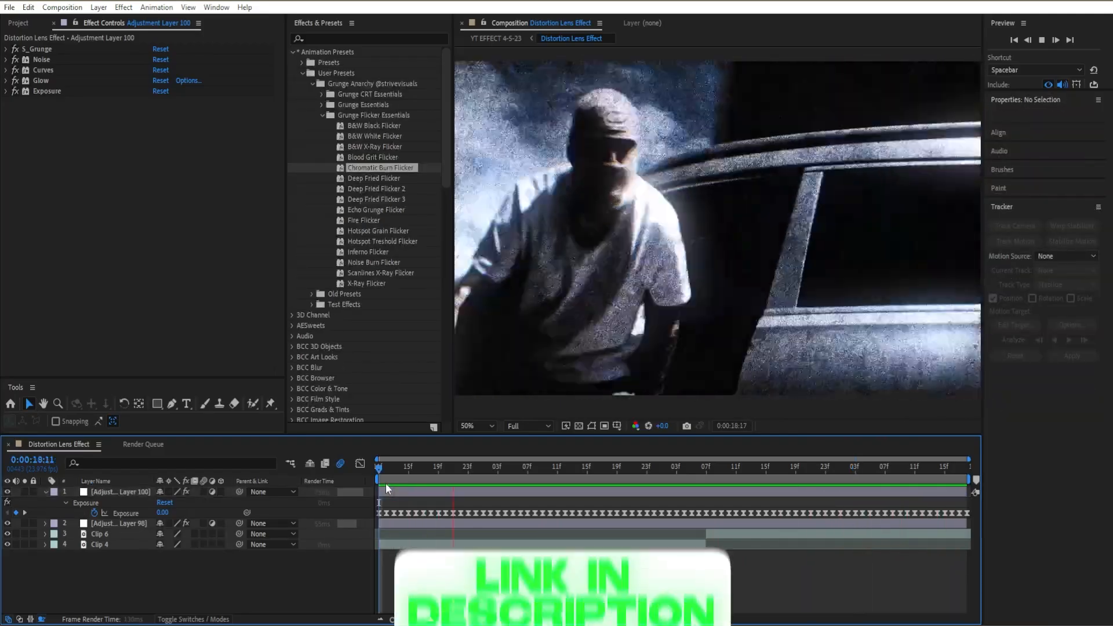